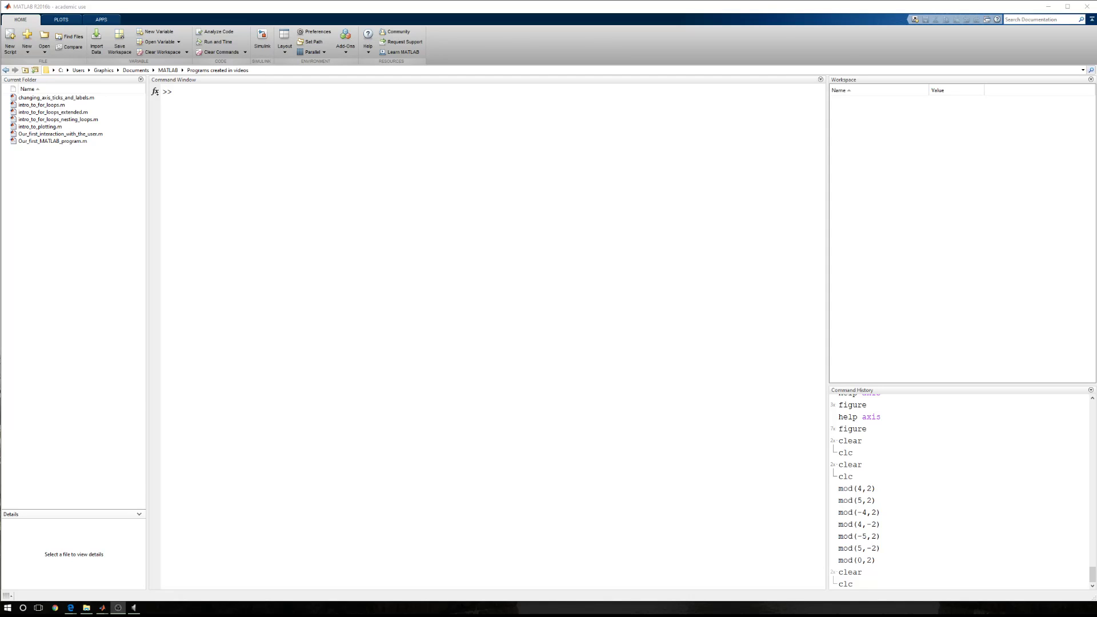
mouse_move(360, 422)
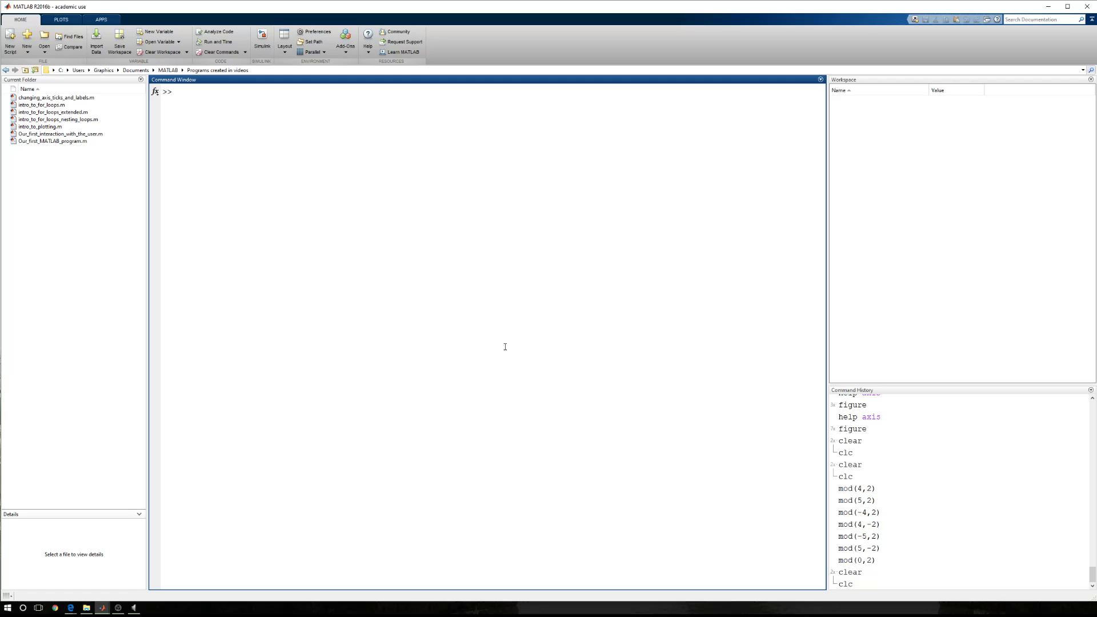
- Start a rem( call and open the full rem documentation from its hint popup
text(rem()
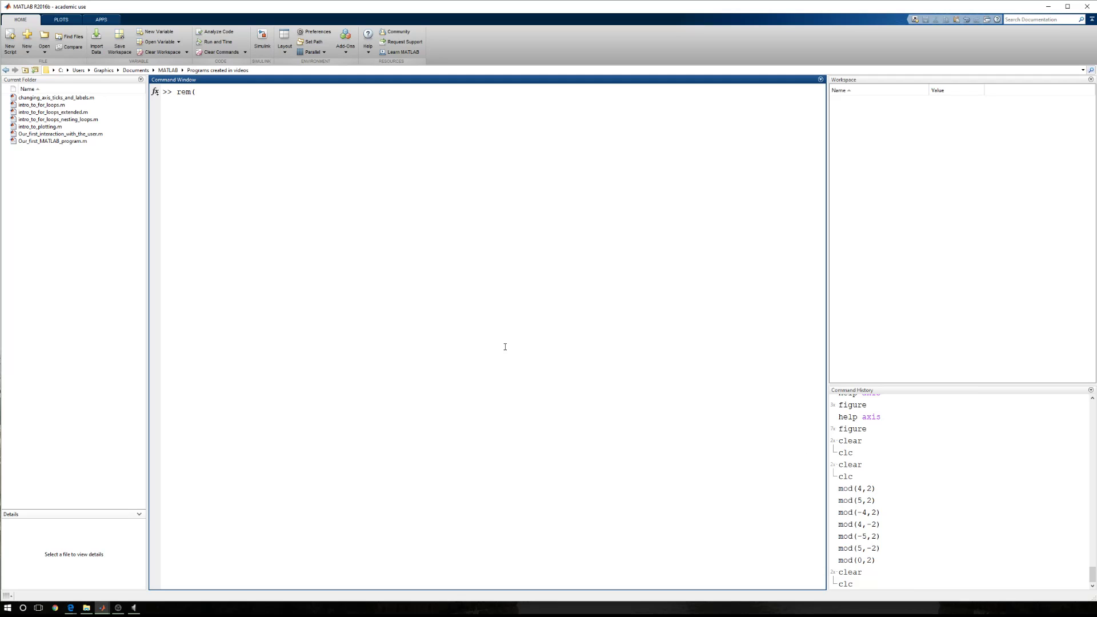
text(()
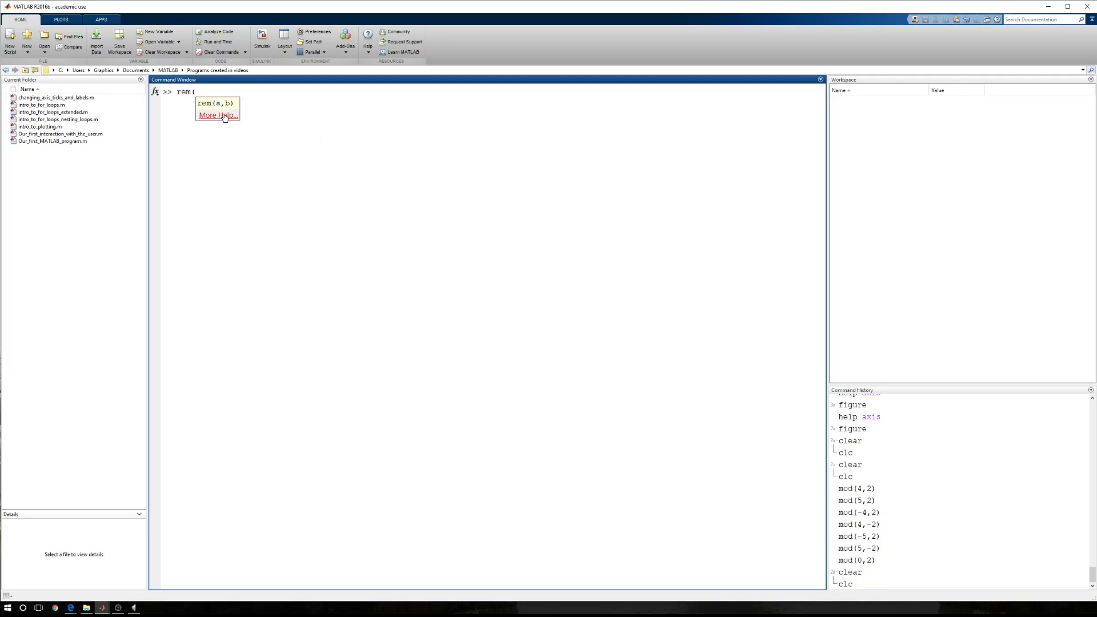
click(217, 115)
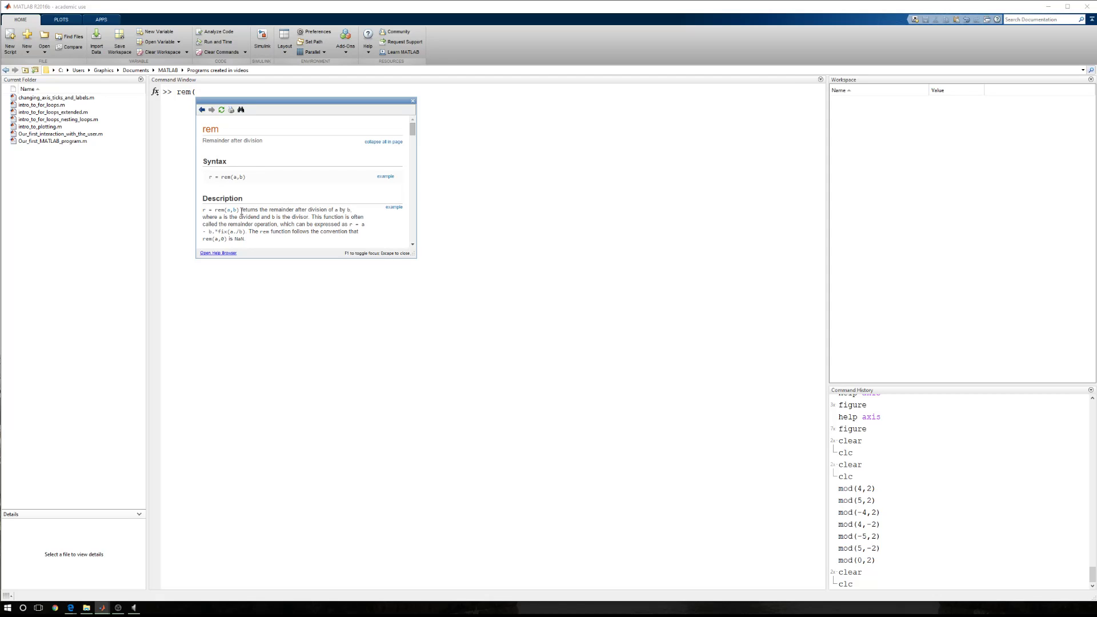
mouse_move(229, 214)
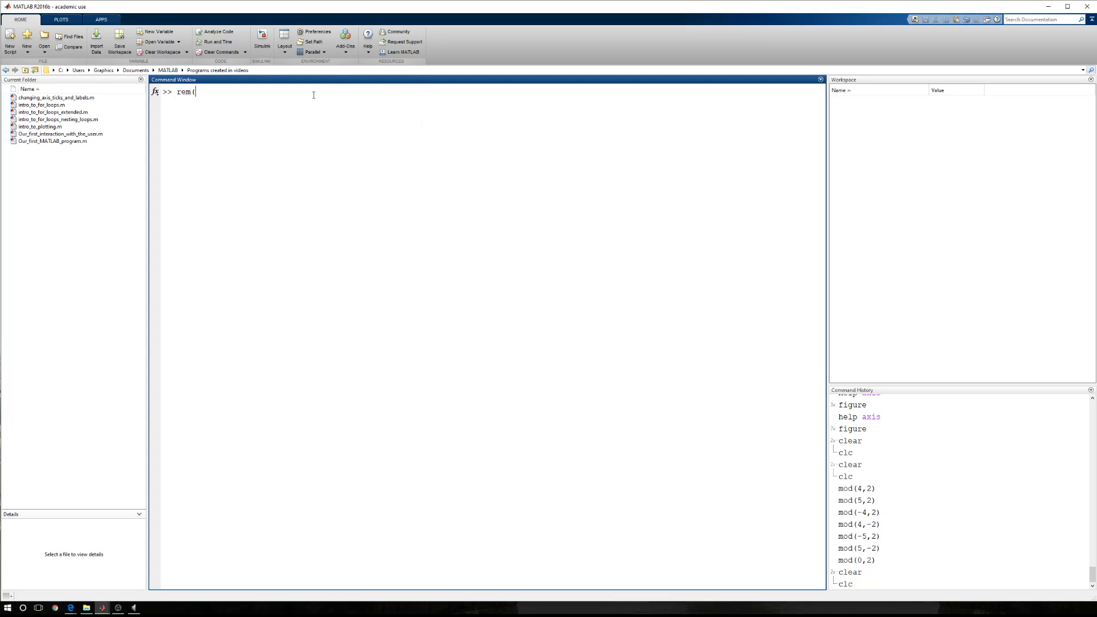
- Run rem(4,2), which returns 0, and recall the command to edit it
text(4,2))
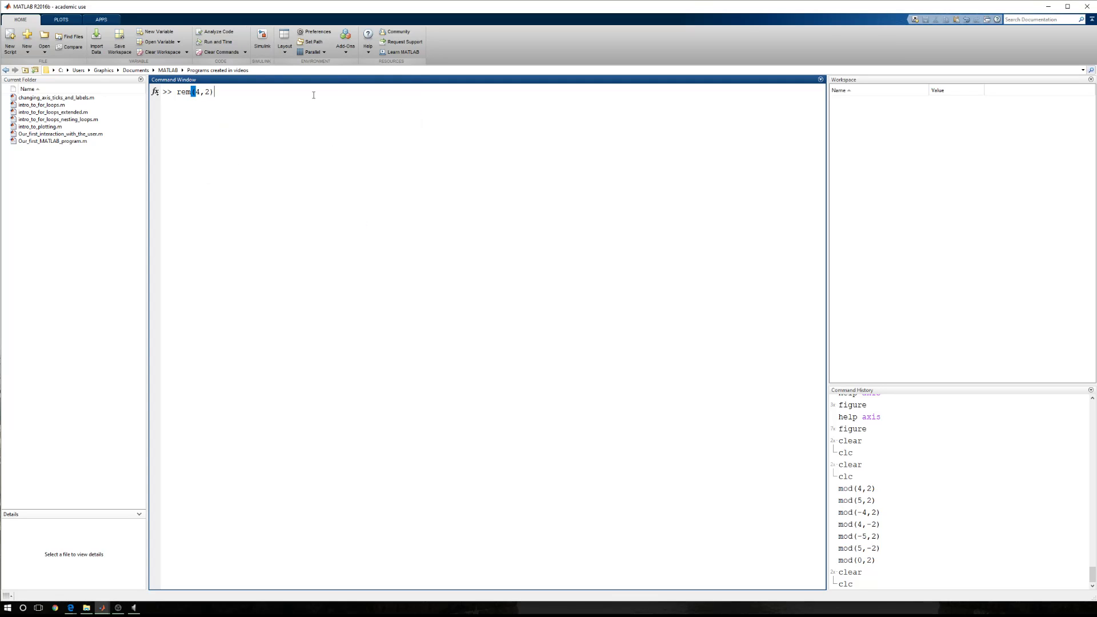
key(Return)
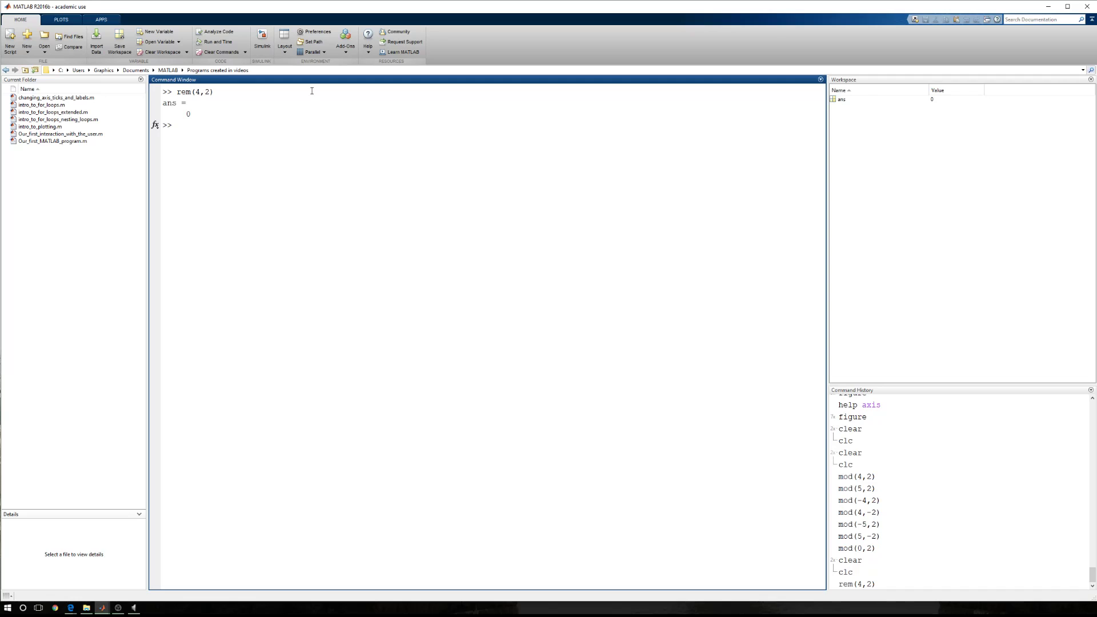
mouse_move(318, 177)
text(rem(4,2))
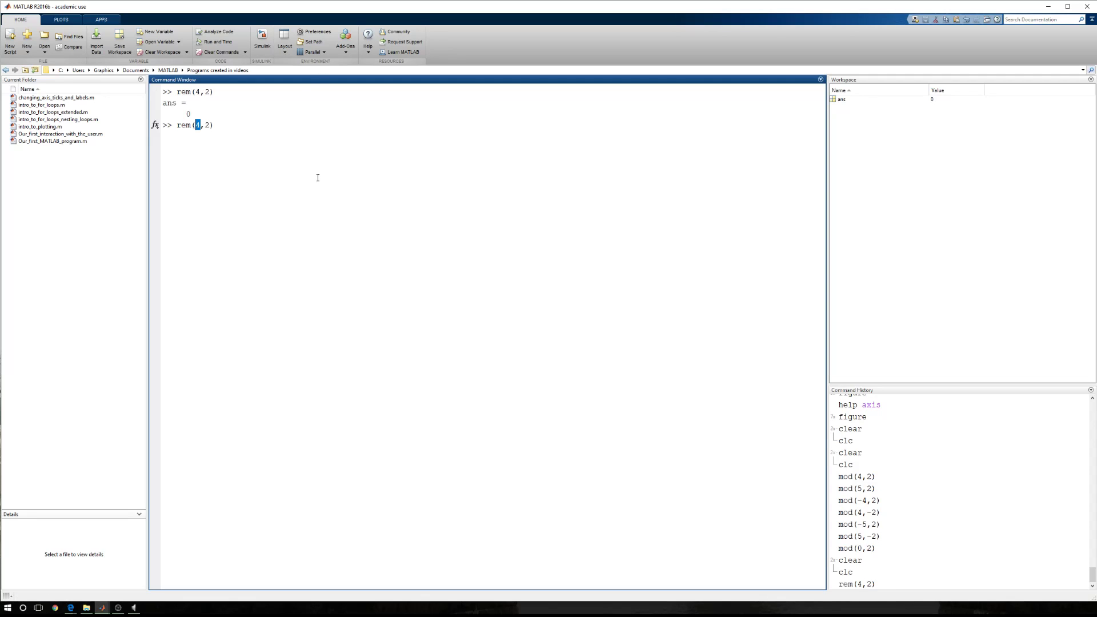
text(5)
key(Return)
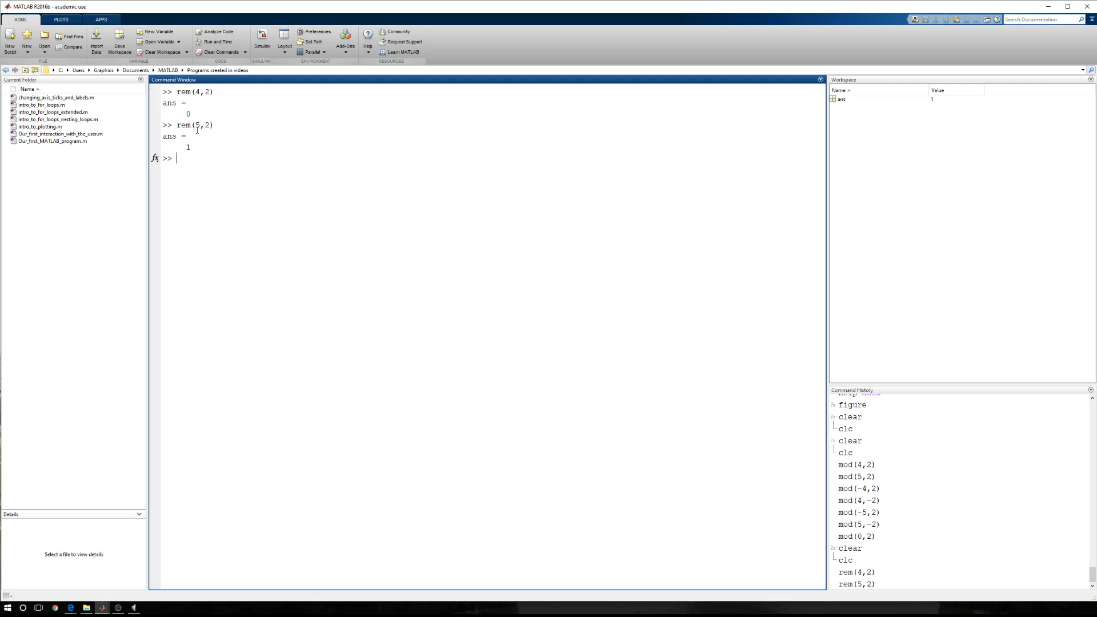
mouse_move(190, 169)
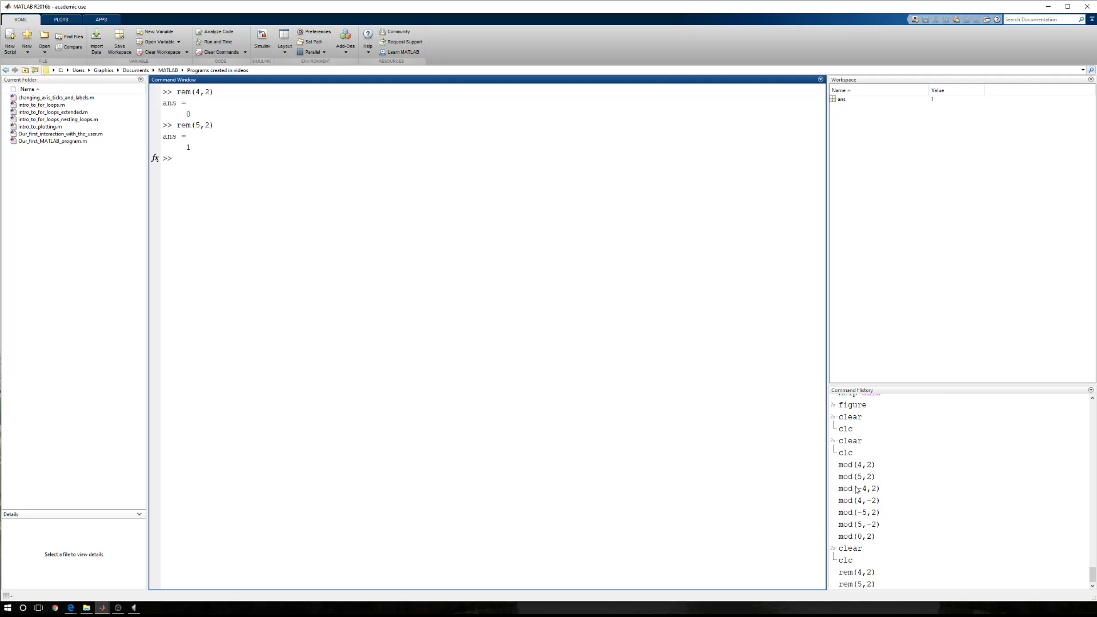
- Evaluate rem(-4,2), rem(4,-2), rem(5,-2) and rem(-5,2), giving 0, 0, 1 and -1
double_click(858, 489)
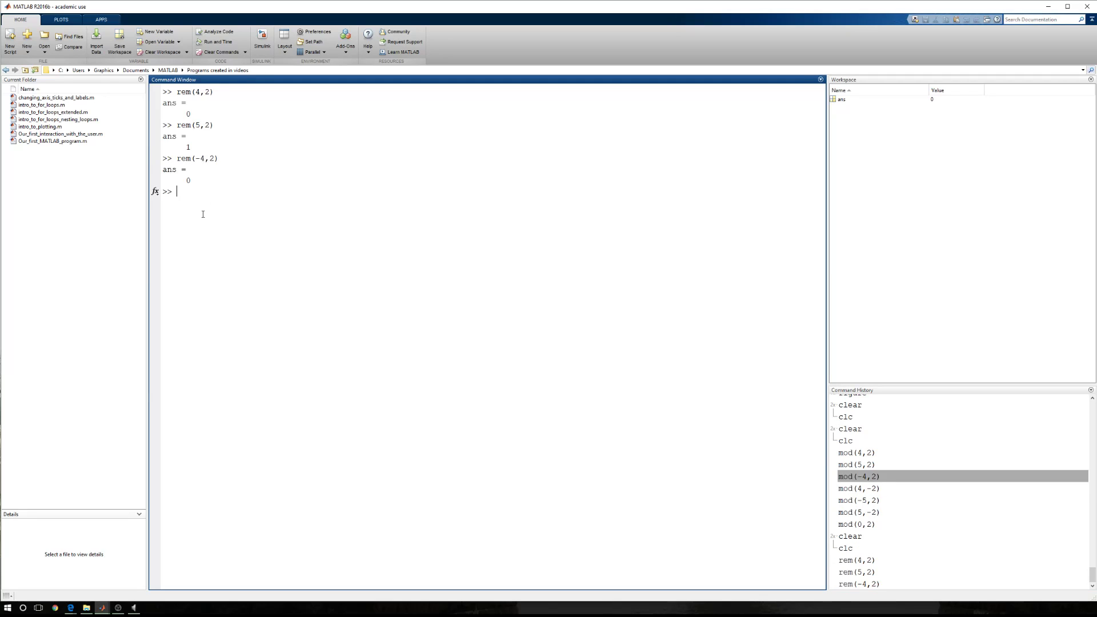
text(rem(-4,-2))
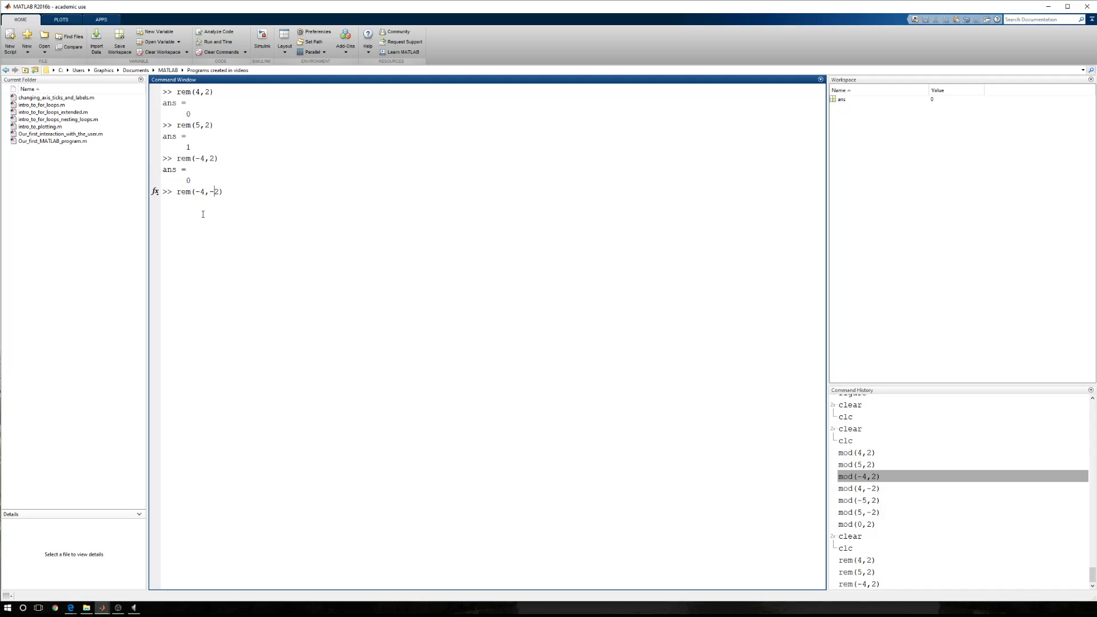
key(Return)
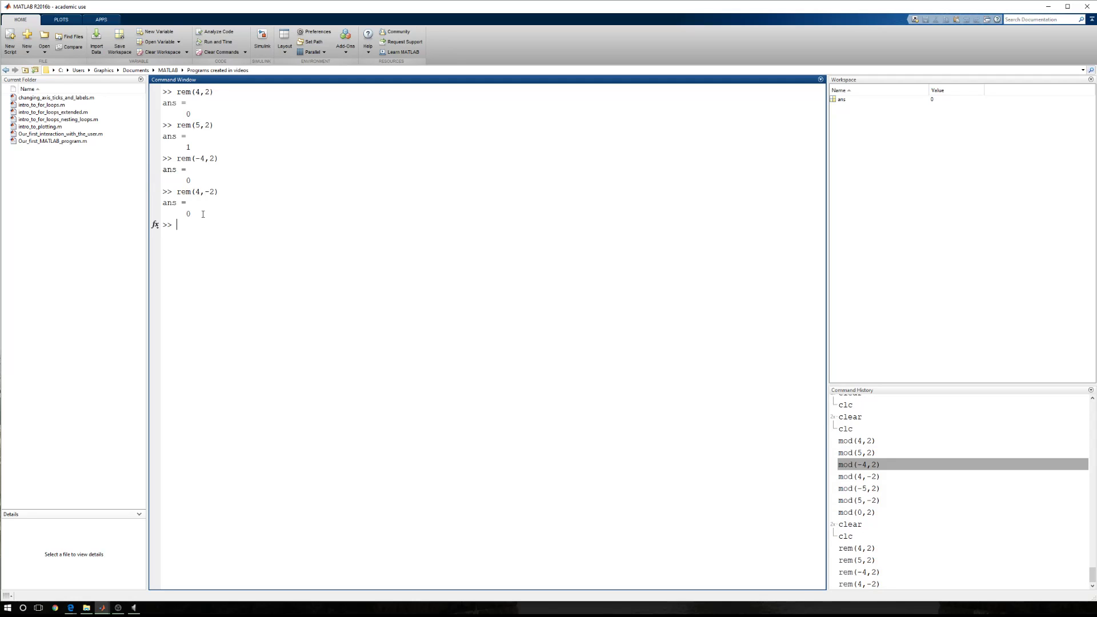
text(rem(5,-2))
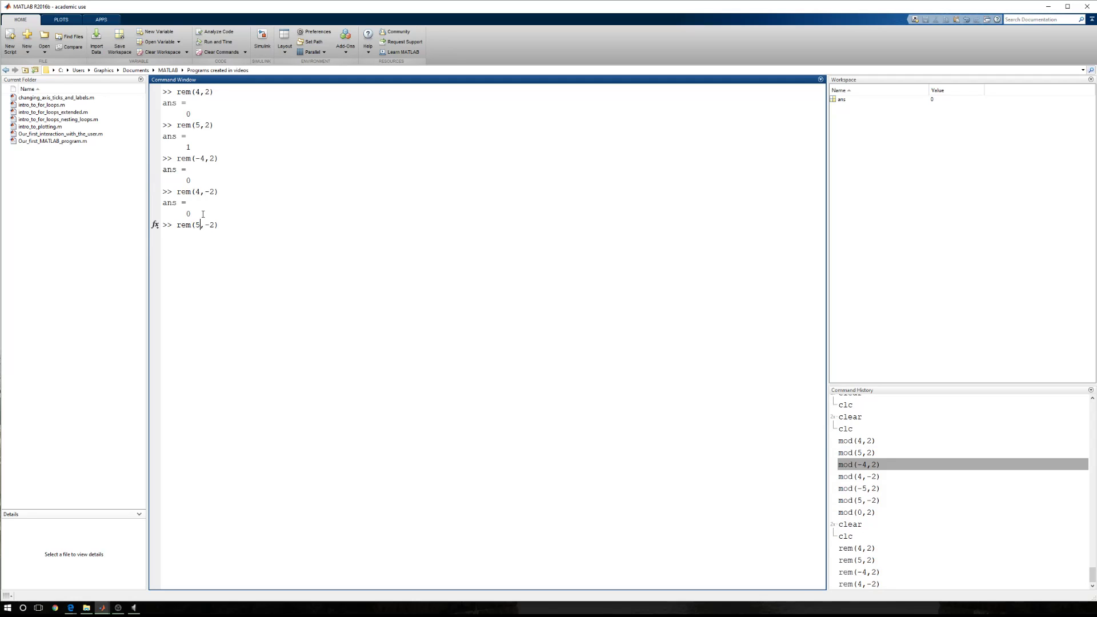
key(Return)
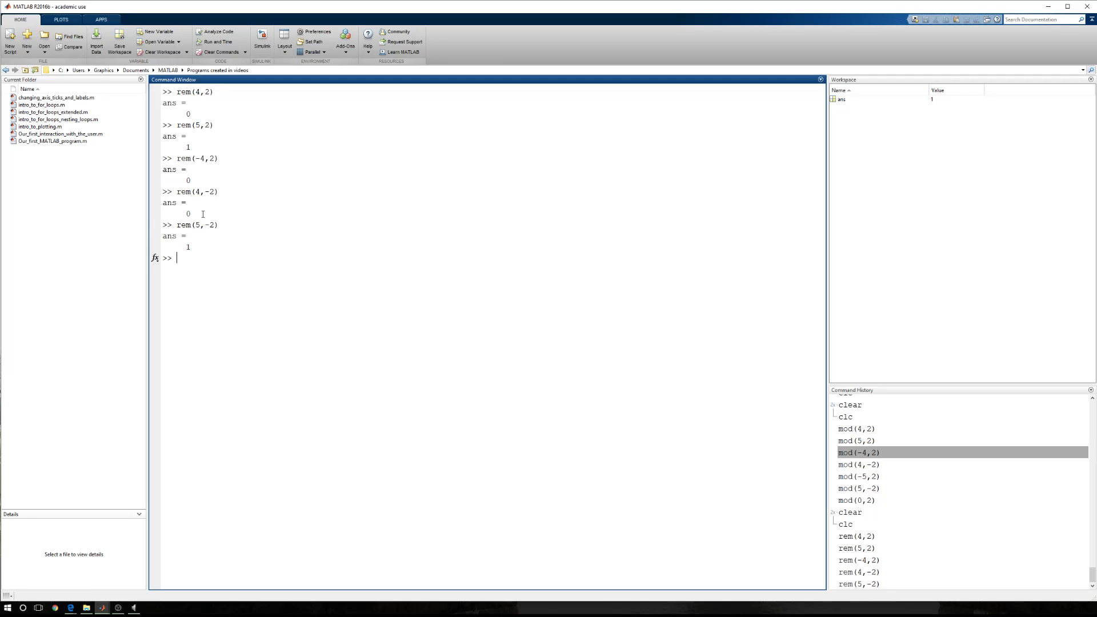
text(rem(5,2))
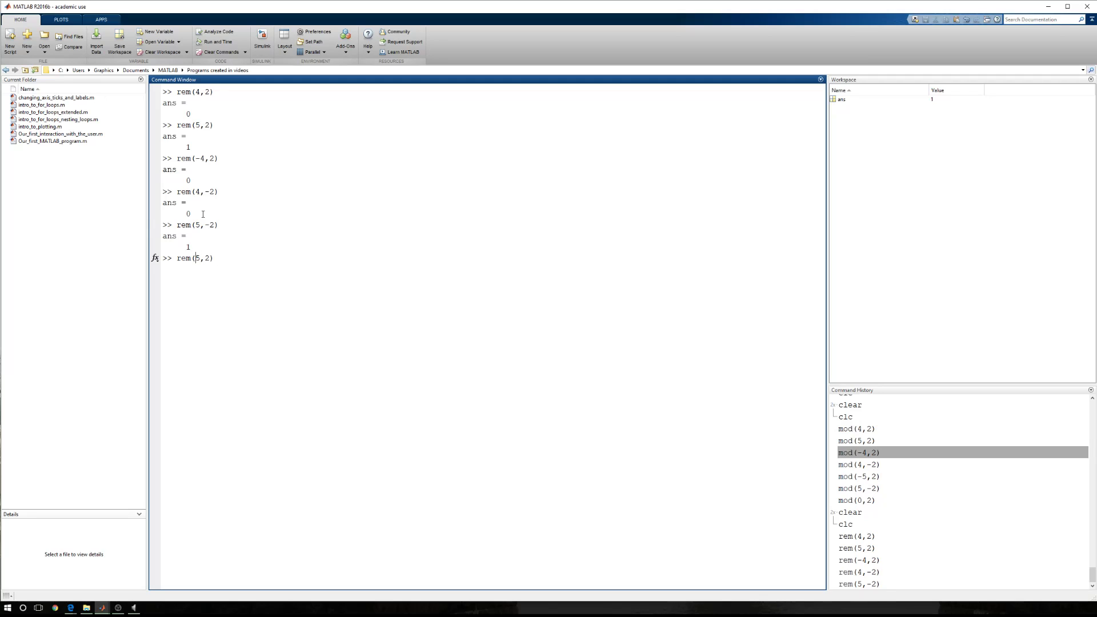
key(Return)
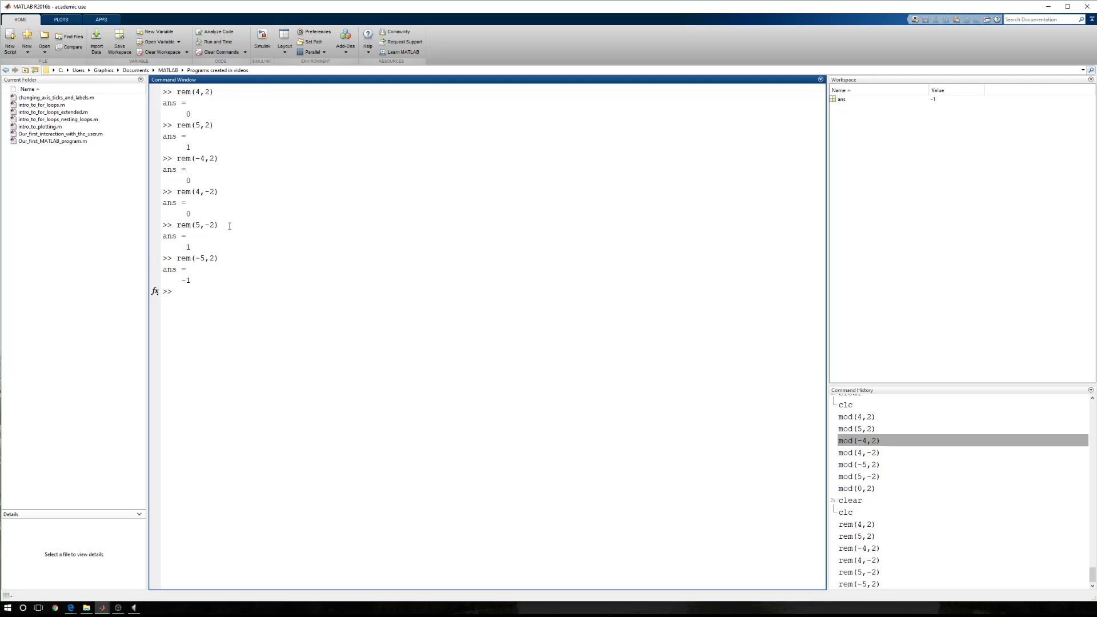
mouse_move(211, 302)
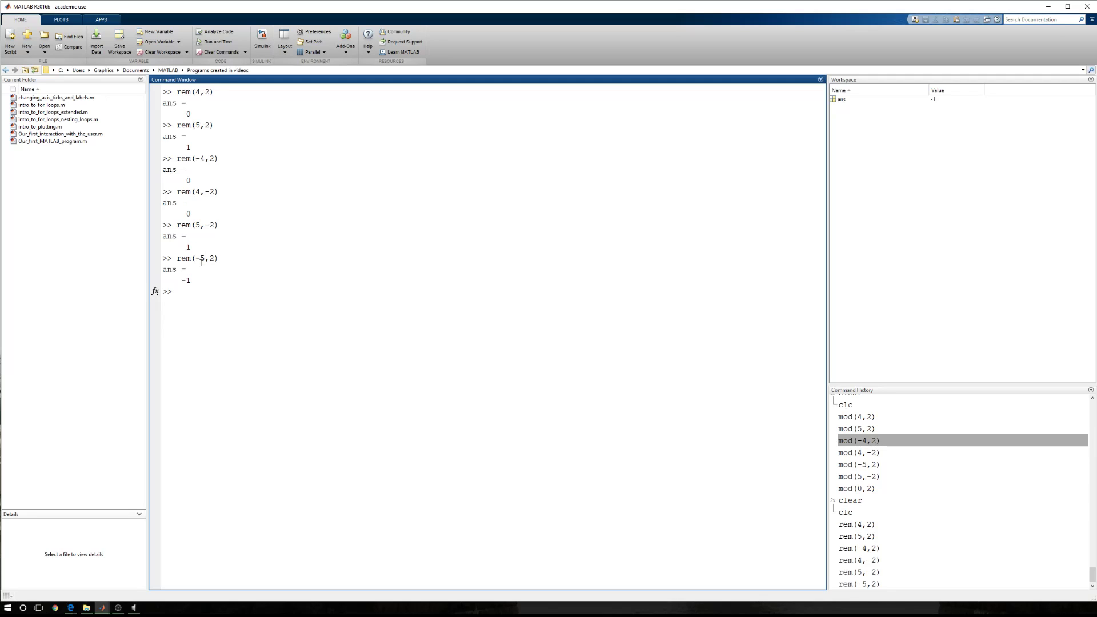
double_click(183, 259)
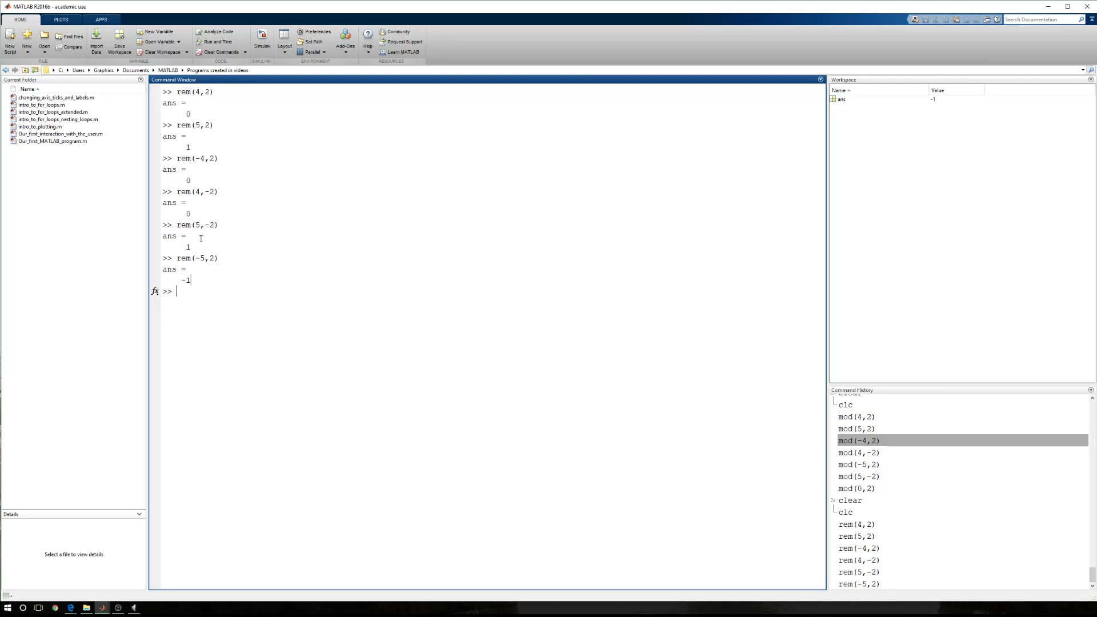
double_click(196, 225)
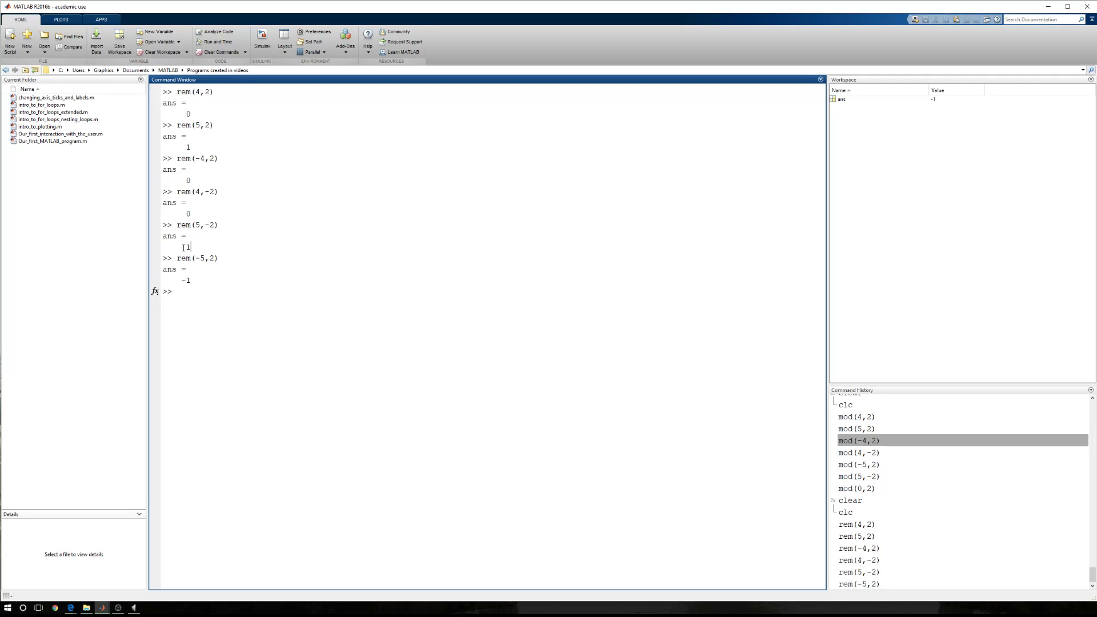
mouse_move(208, 310)
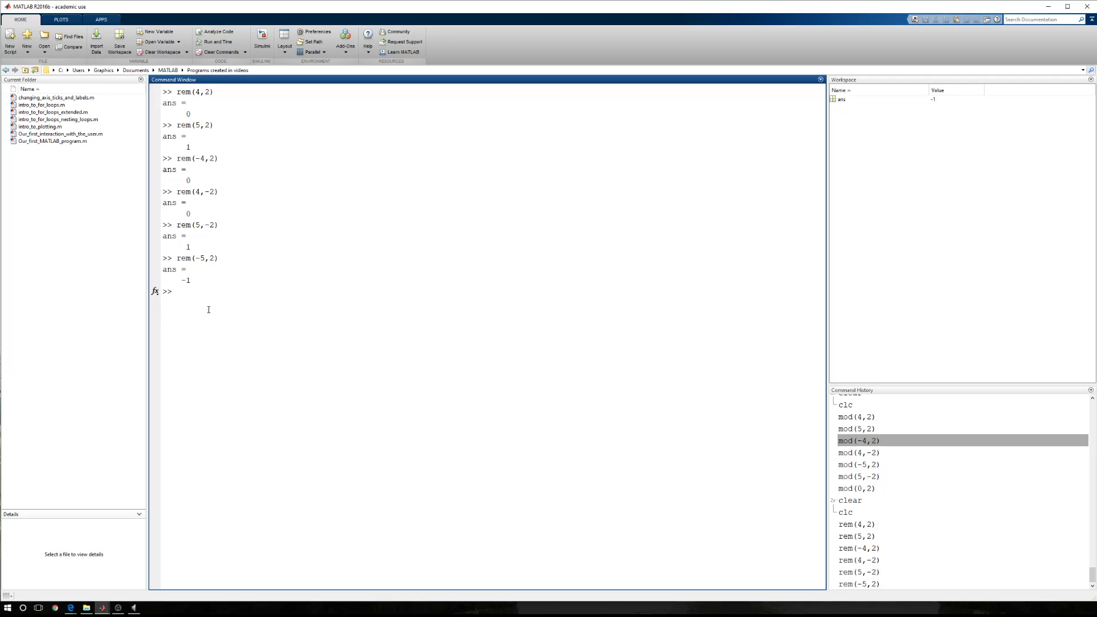
- Evaluate rem(0,2) and rem(0,1), both returning 0
text(rem(0)
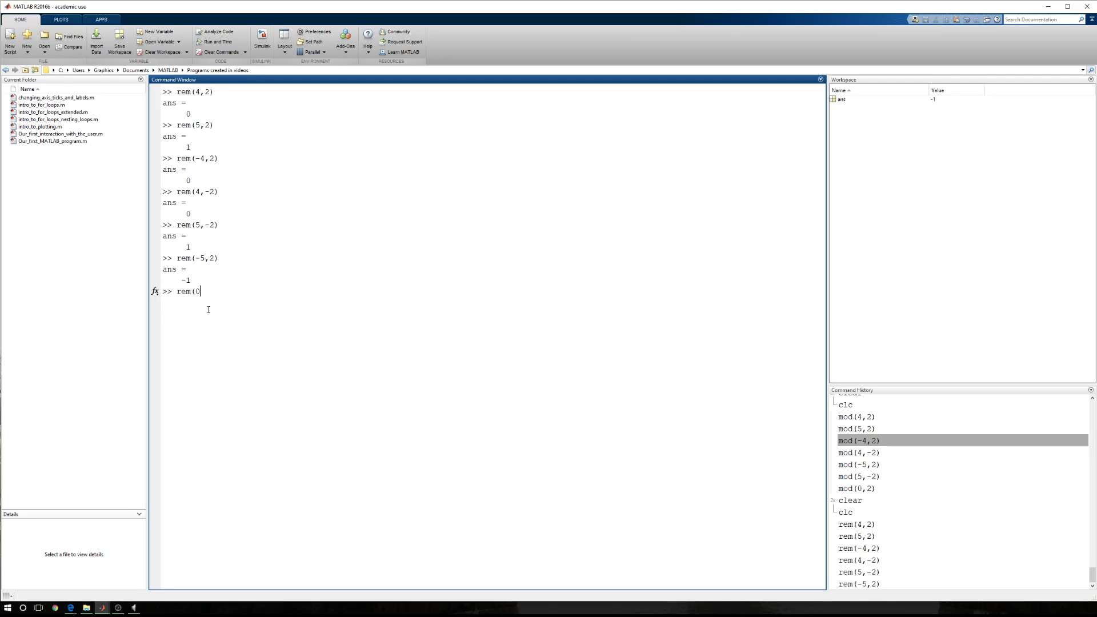
text(,2)
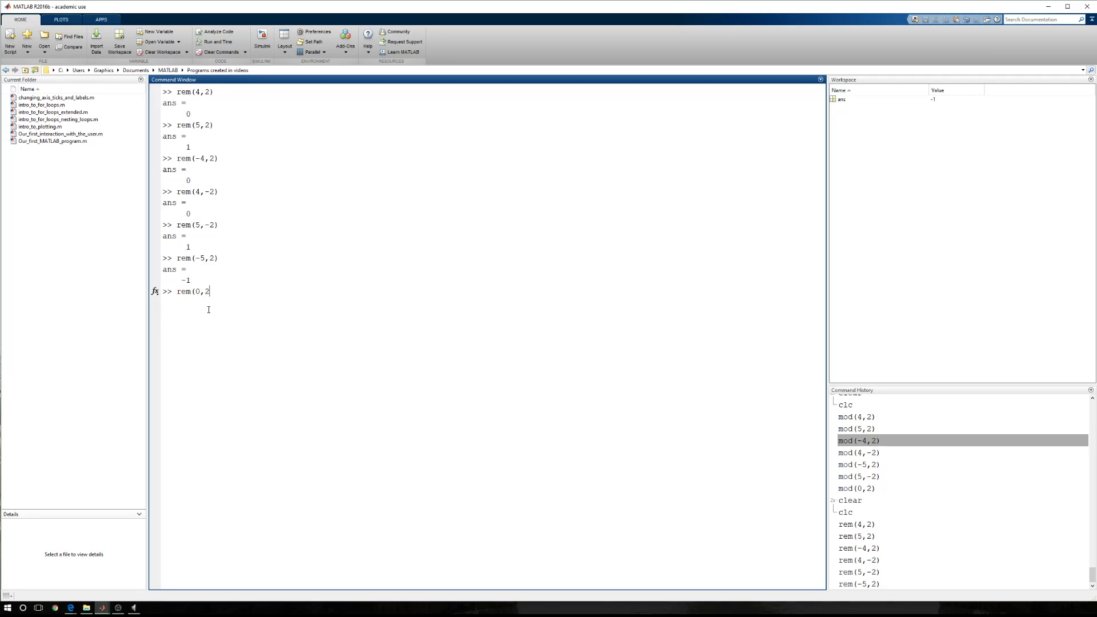
key(Return)
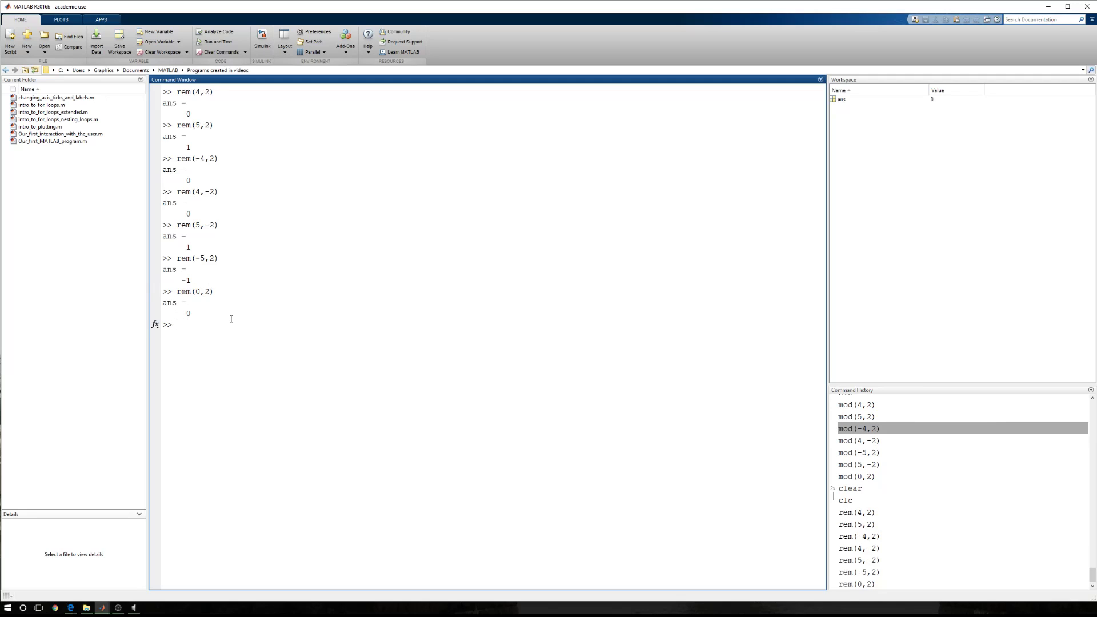
text(rem(0,)
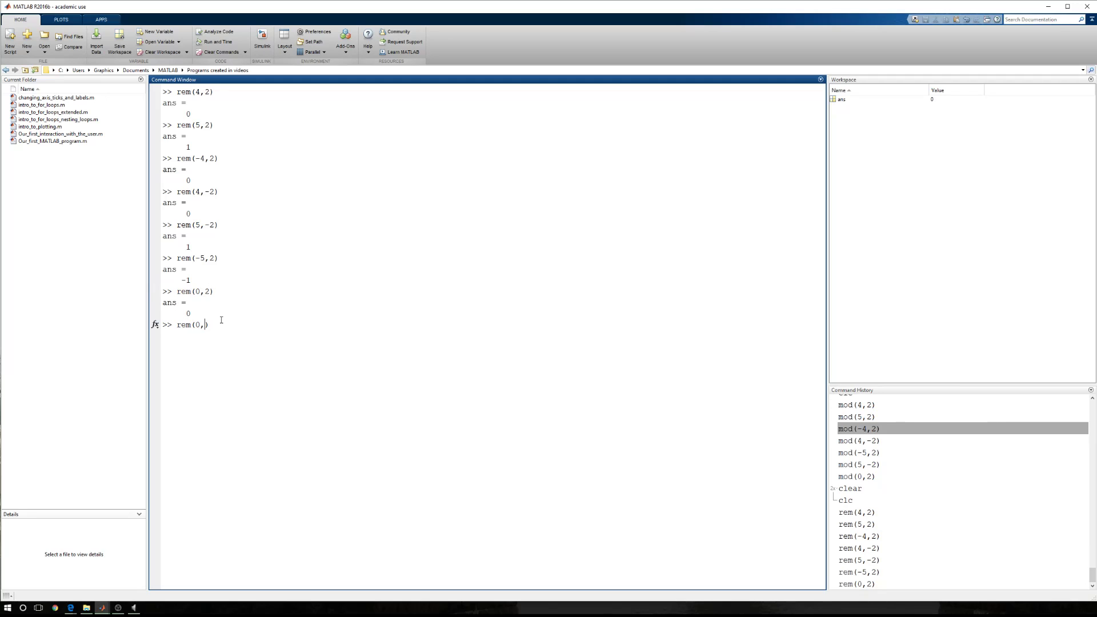
text(1)
key(Return)
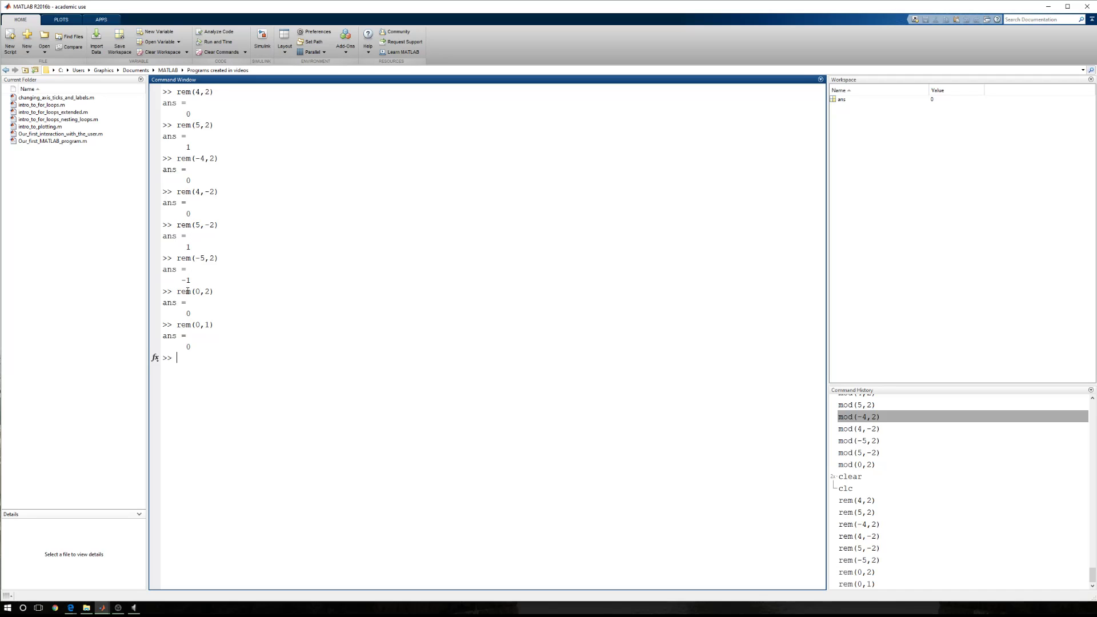
double_click(199, 258)
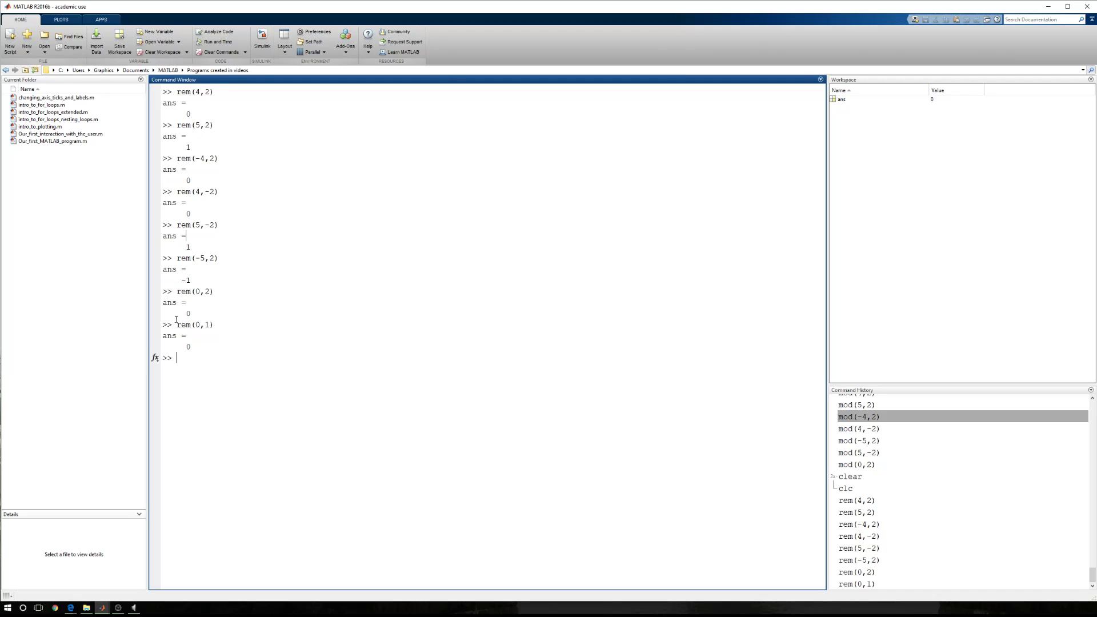
double_click(200, 257)
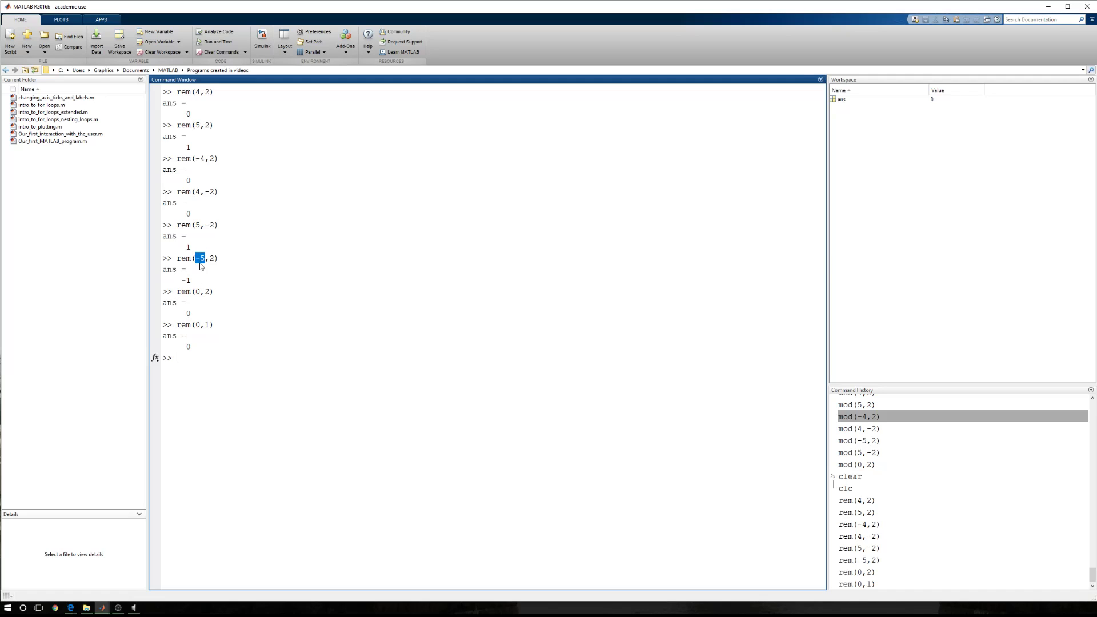